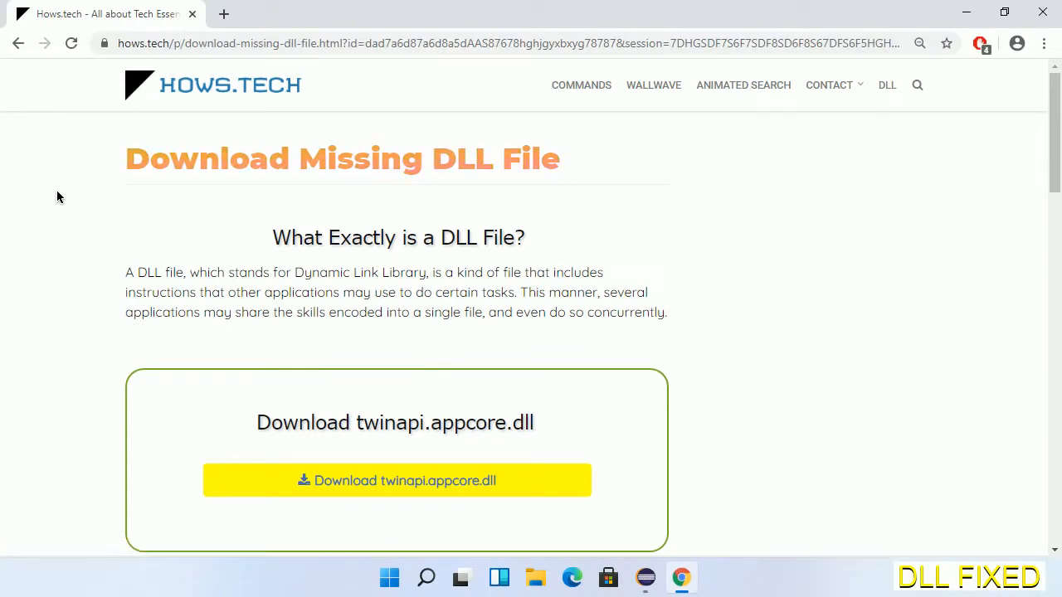
{"action": "mouse_move", "coordinate": [397, 481]}
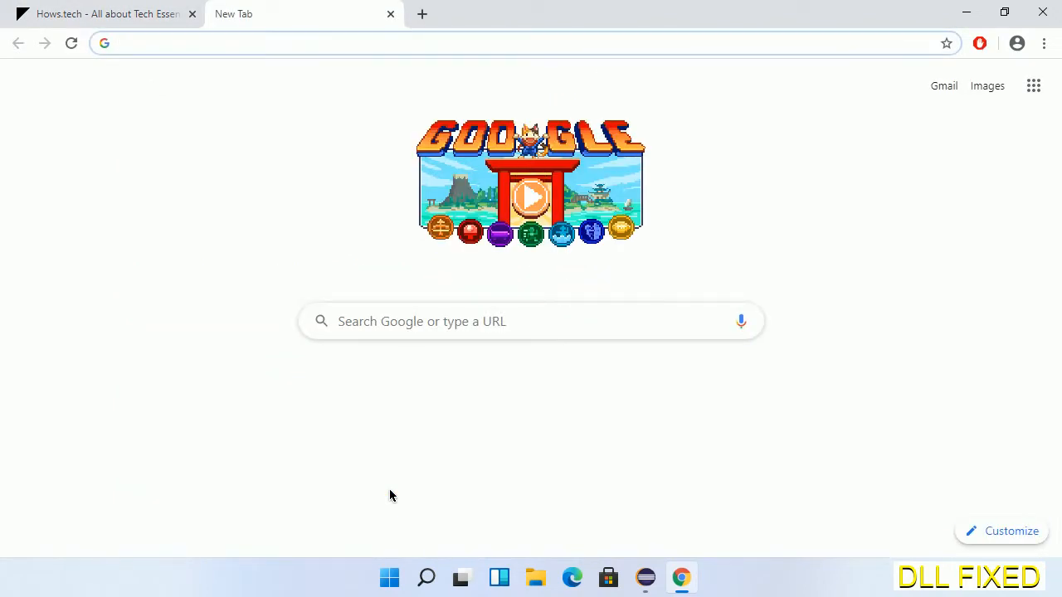
Step: Start the twinapi.appcore.dll download from the Hows.tech download button
{"action": "left_click", "coordinate": [530, 196]}
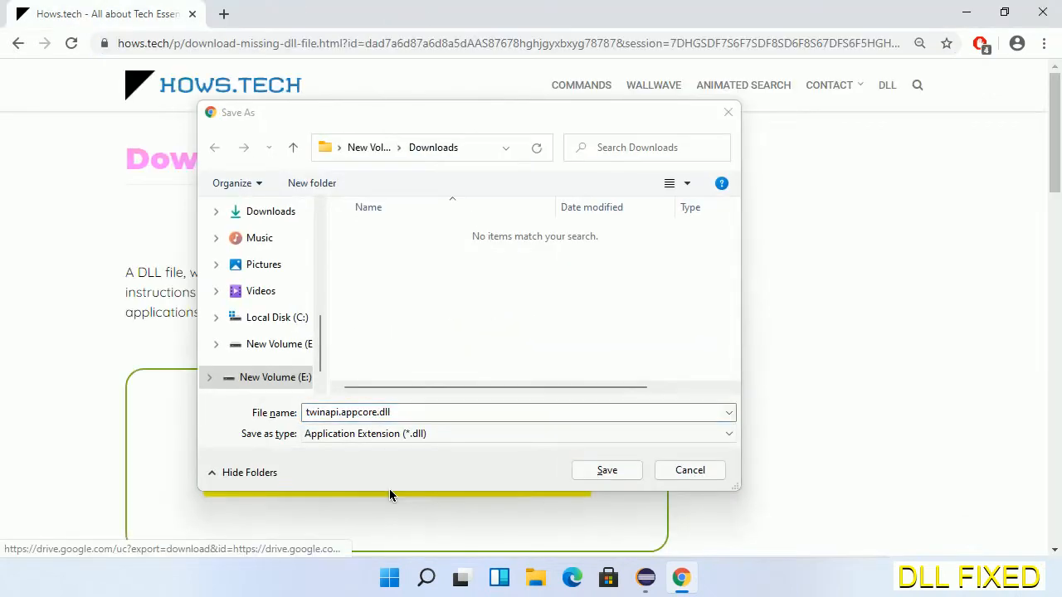
{"action": "mouse_move", "coordinate": [550, 482]}
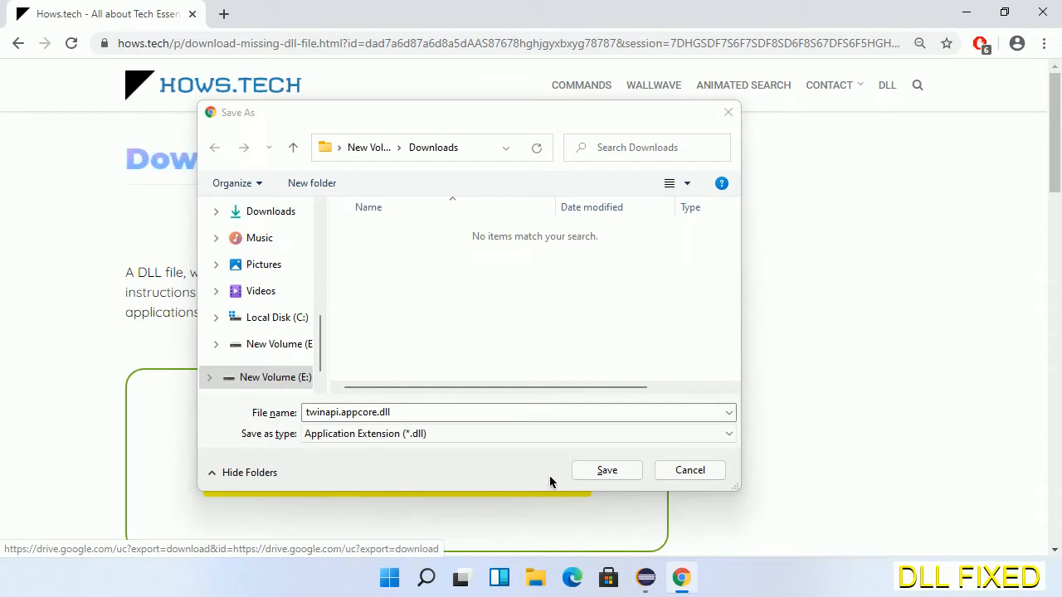
Step: Save twinapi.appcore.dll to Downloads and open the download's options in Chrome
{"action": "left_click", "coordinate": [606, 469]}
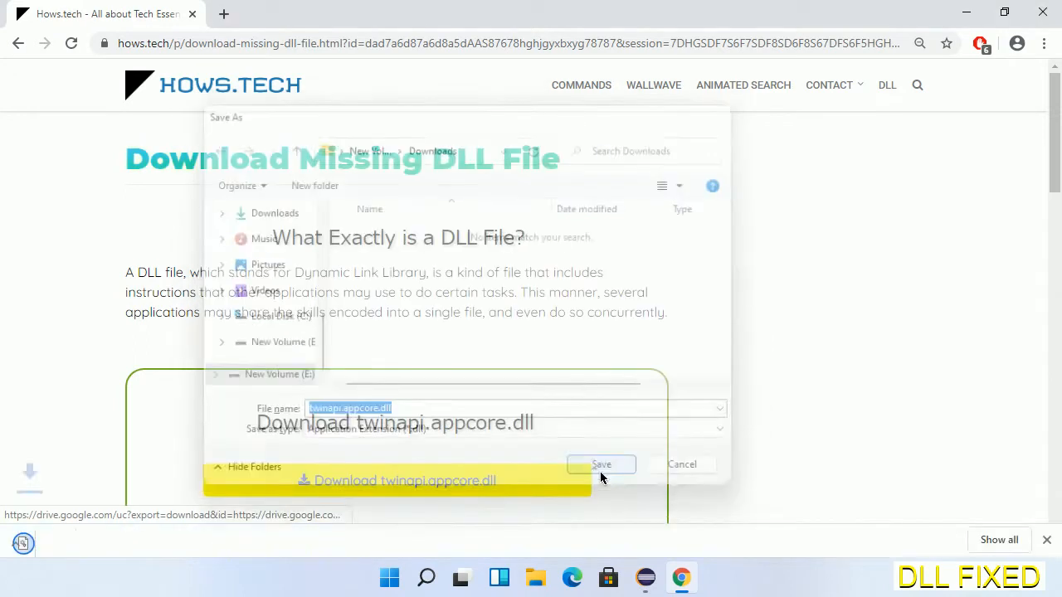
{"action": "left_click", "coordinate": [600, 463]}
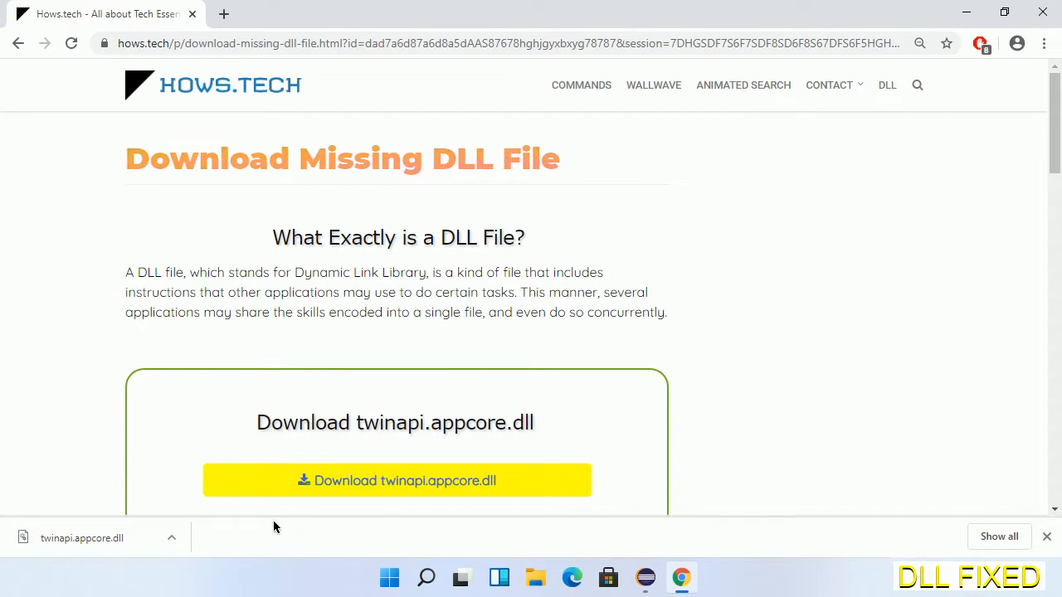
{"action": "left_click", "coordinate": [172, 538]}
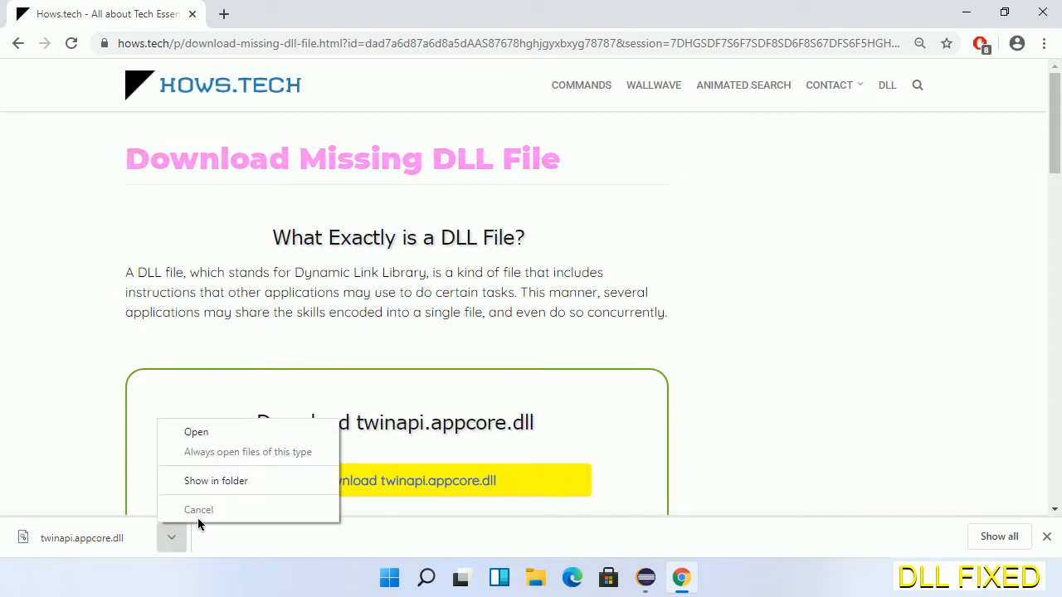
{"action": "mouse_move", "coordinate": [259, 485]}
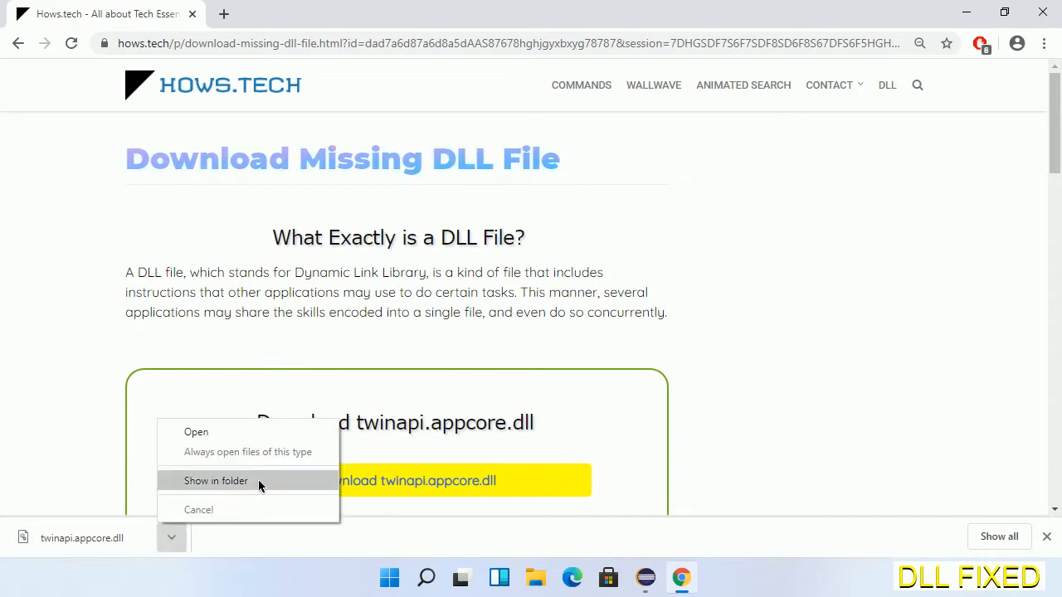
Step: Show twinapi.appcore.dll in its Downloads folder and open its context menu to copy it
{"action": "left_click", "coordinate": [215, 481]}
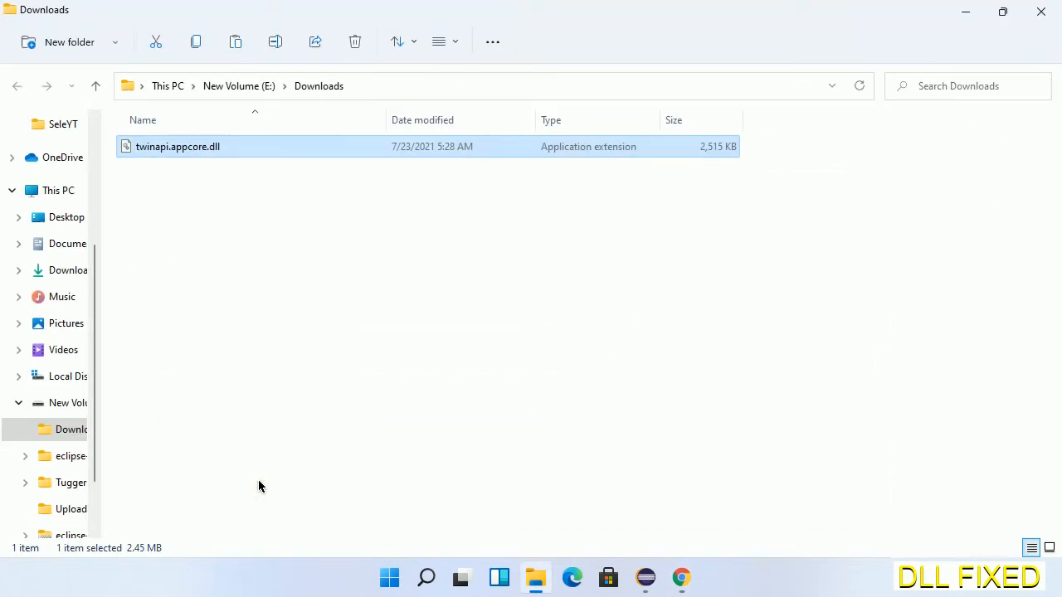
{"action": "mouse_move", "coordinate": [153, 147]}
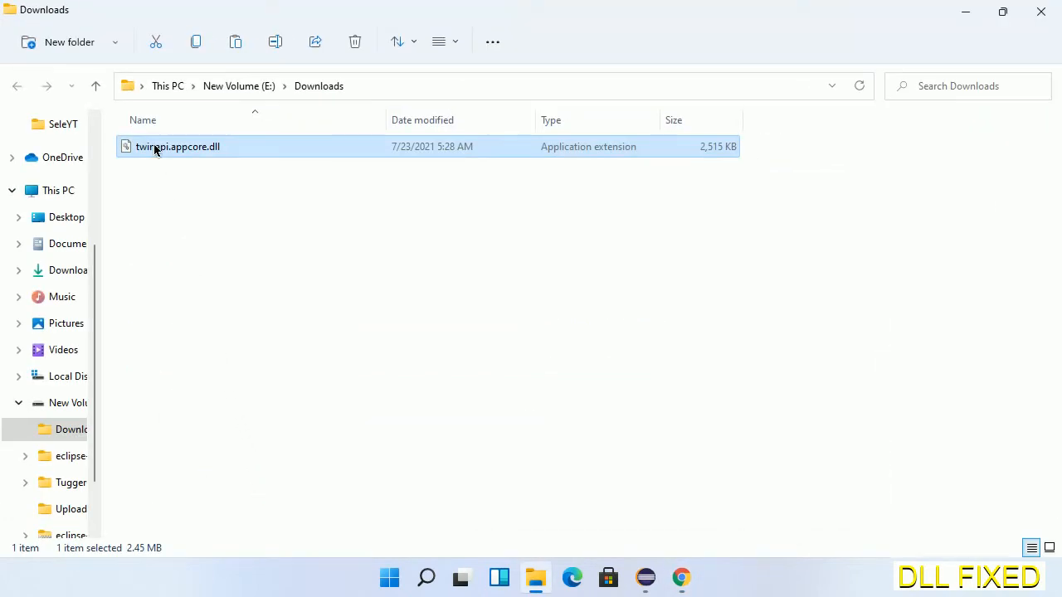
{"action": "right_click", "coordinate": [177, 146]}
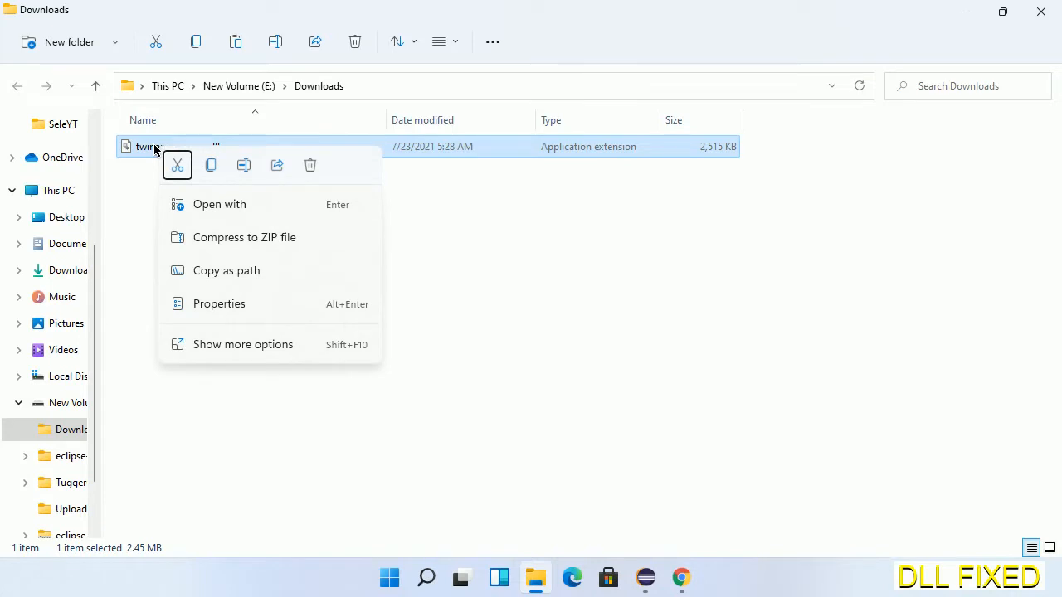
{"action": "mouse_move", "coordinate": [194, 164]}
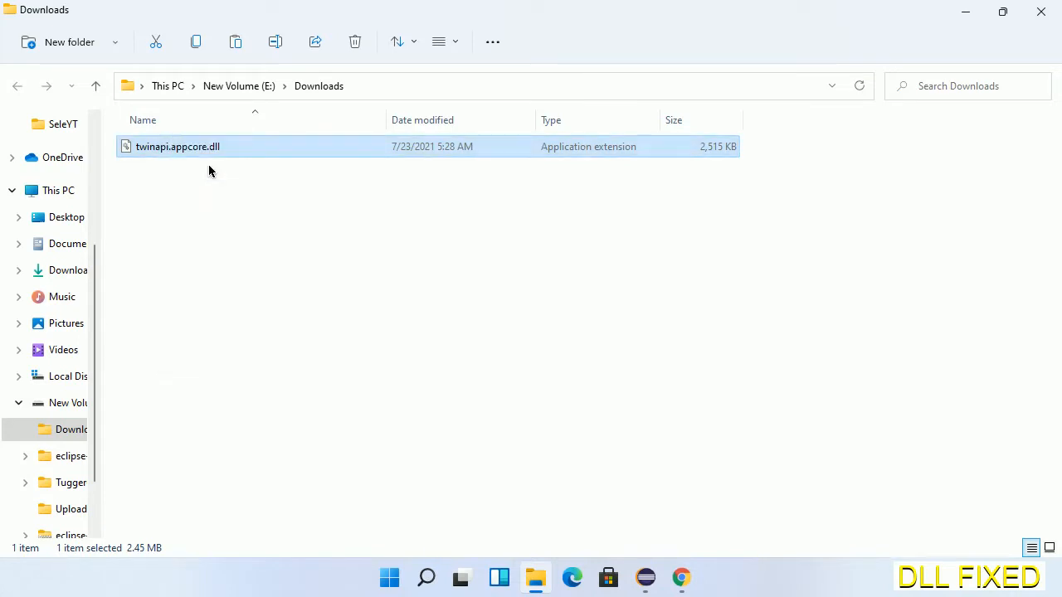
{"action": "mouse_move", "coordinate": [172, 177]}
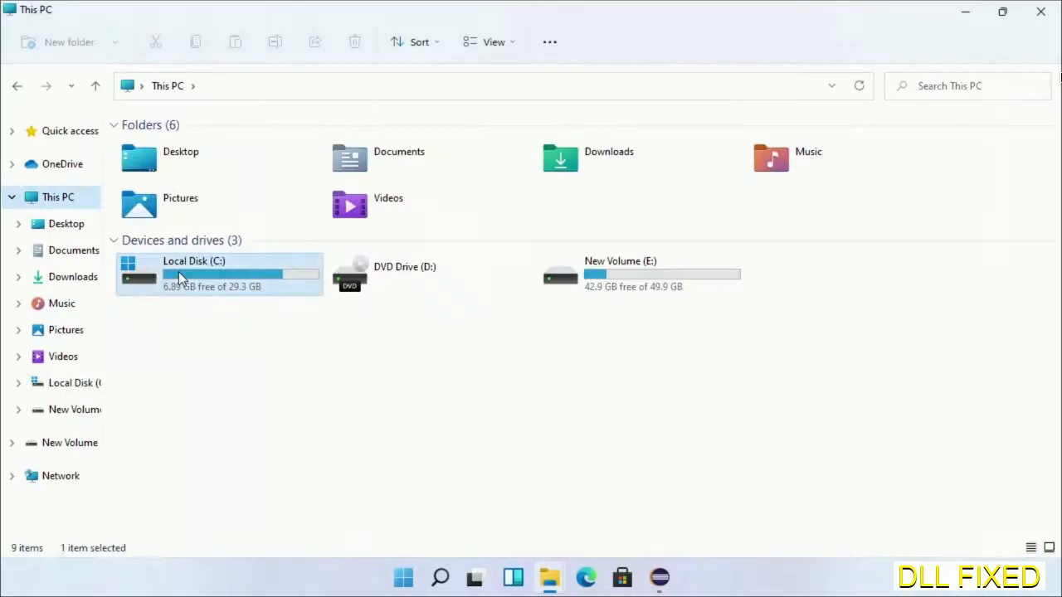
Step: Navigate through Local Disk (C:) and Windows into the System32 folder
{"action": "double_click", "coordinate": [194, 274]}
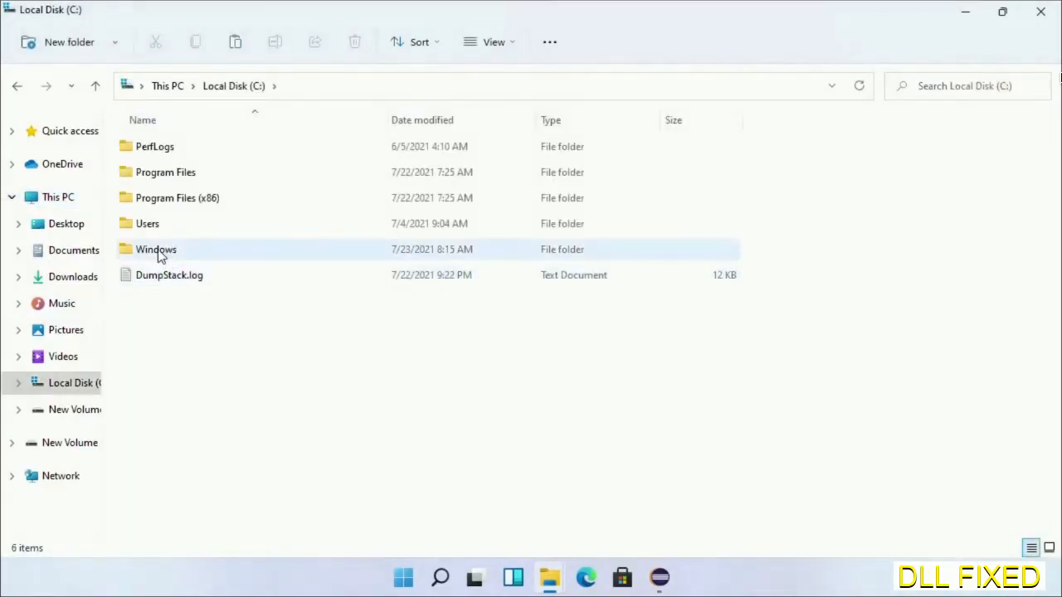
{"action": "double_click", "coordinate": [156, 249]}
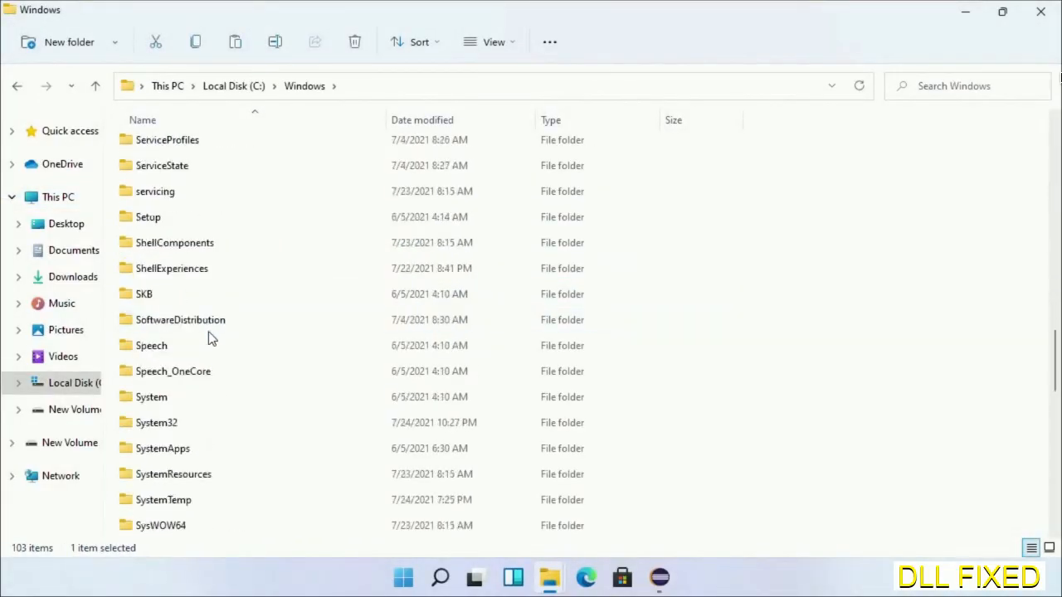
{"action": "scroll", "scroll_direction": "down", "scroll_amount": 3}
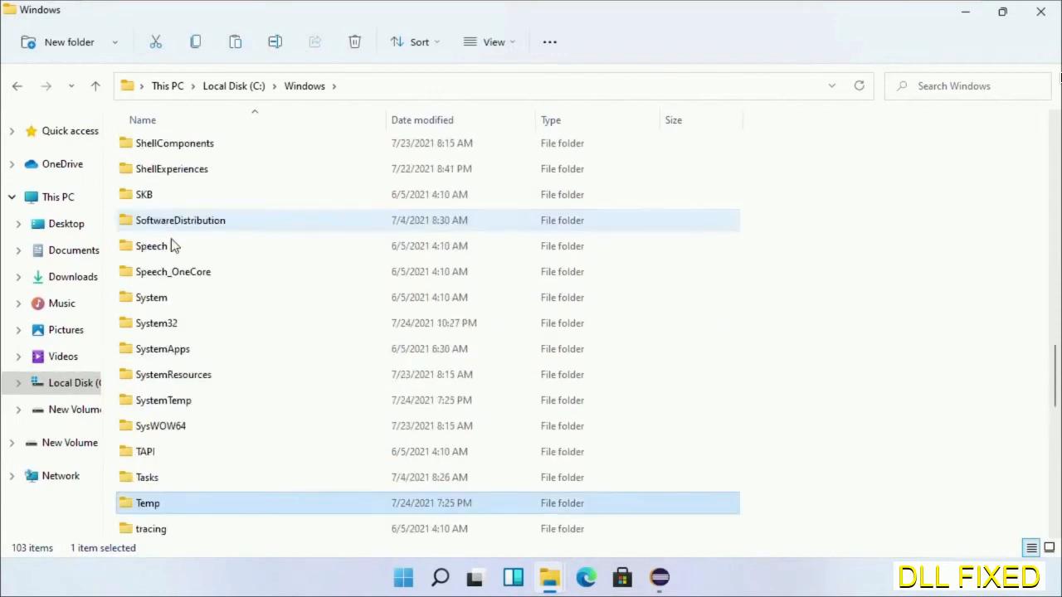
{"action": "double_click", "coordinate": [156, 322]}
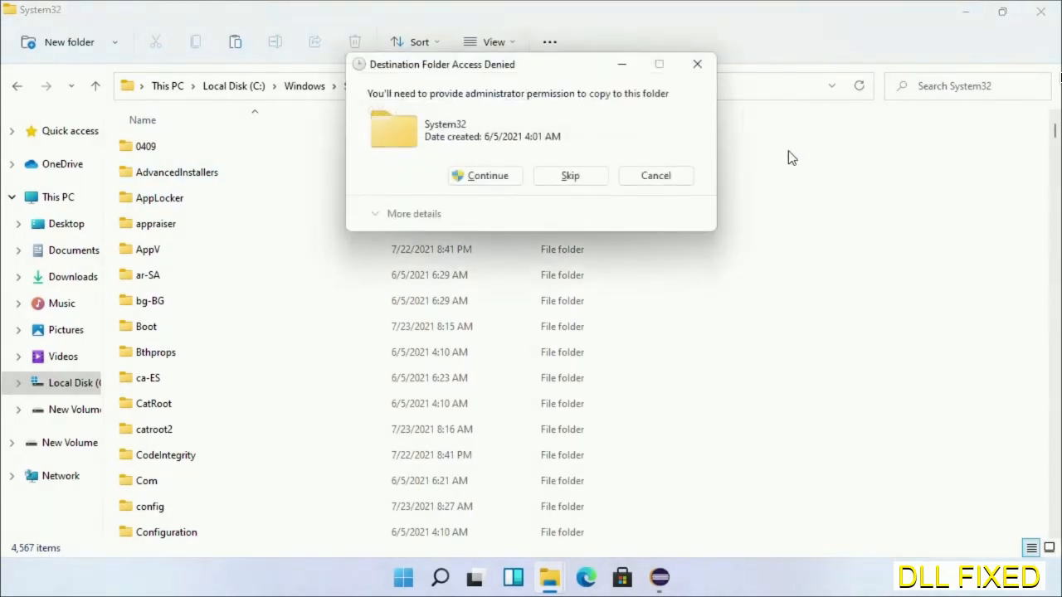
{"action": "mouse_move", "coordinate": [485, 176]}
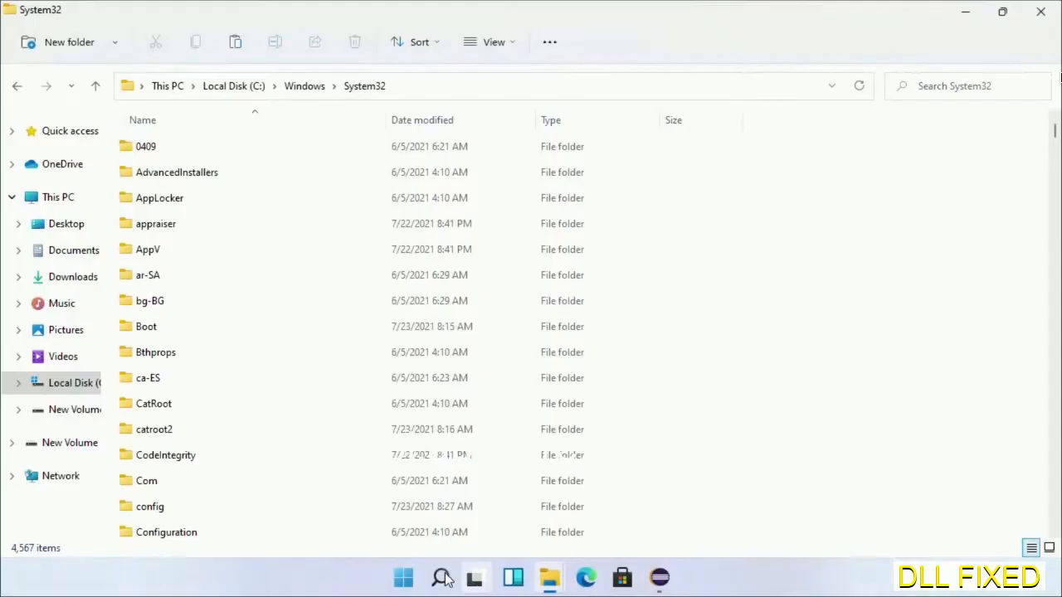
Step: Run Task Manager as administrator from Search and start File > Run new task
{"action": "left_click", "coordinate": [441, 578]}
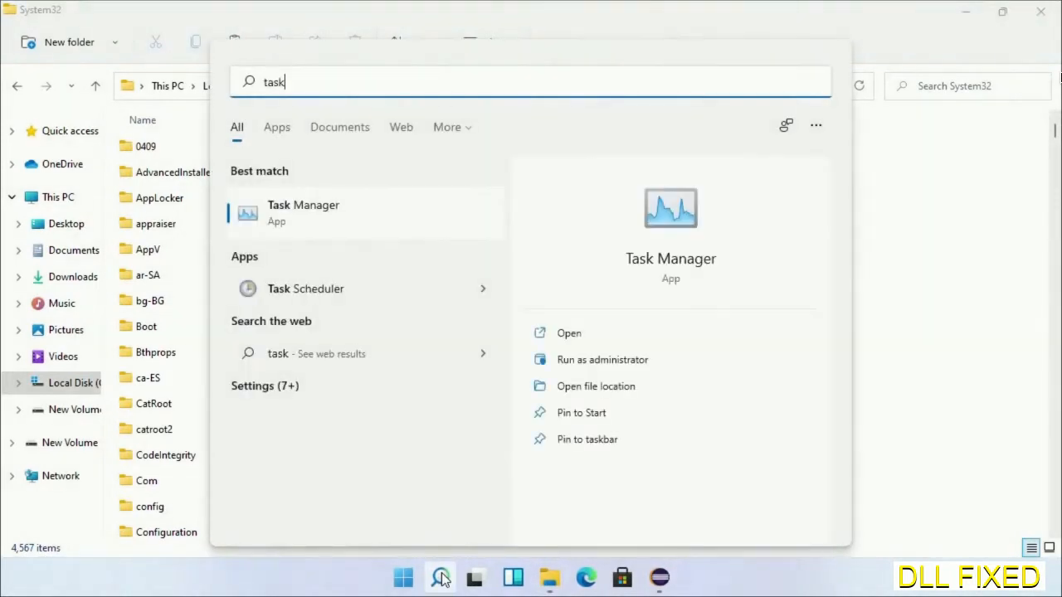
{"action": "right_click", "coordinate": [302, 213]}
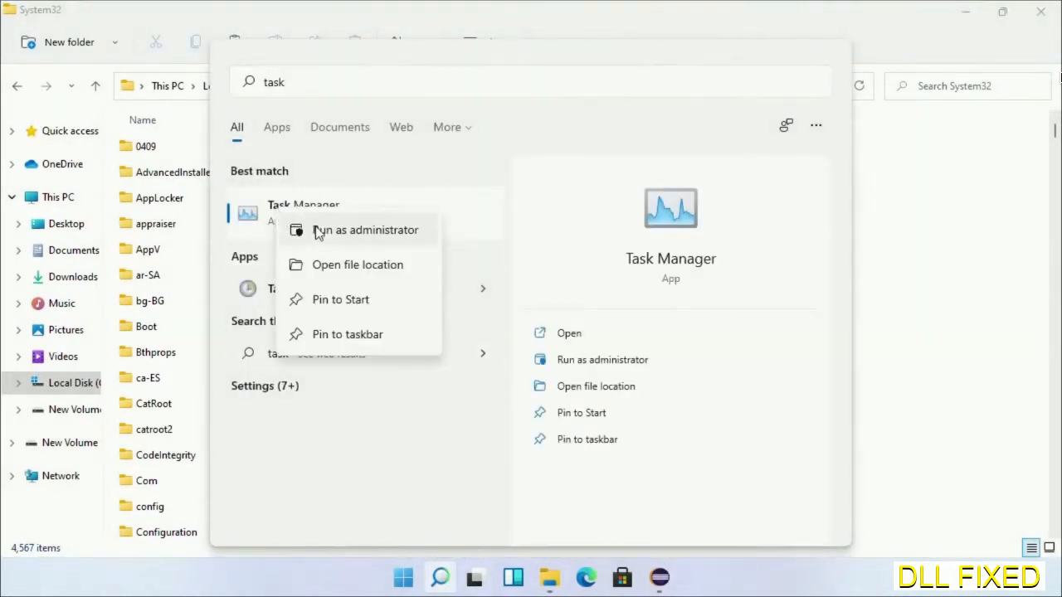
{"action": "left_click", "coordinate": [365, 230]}
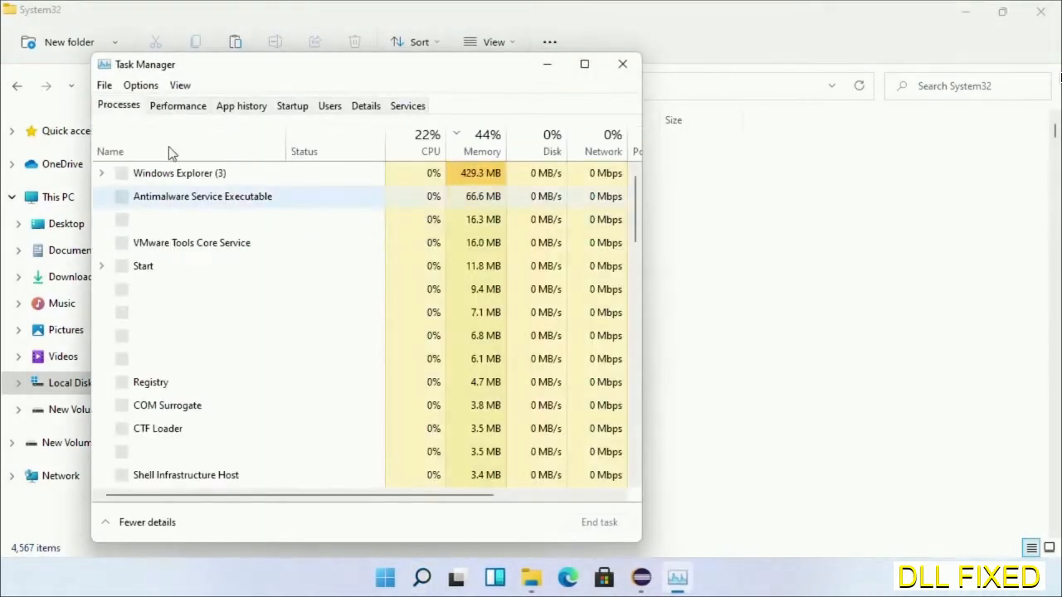
{"action": "left_click", "coordinate": [104, 85]}
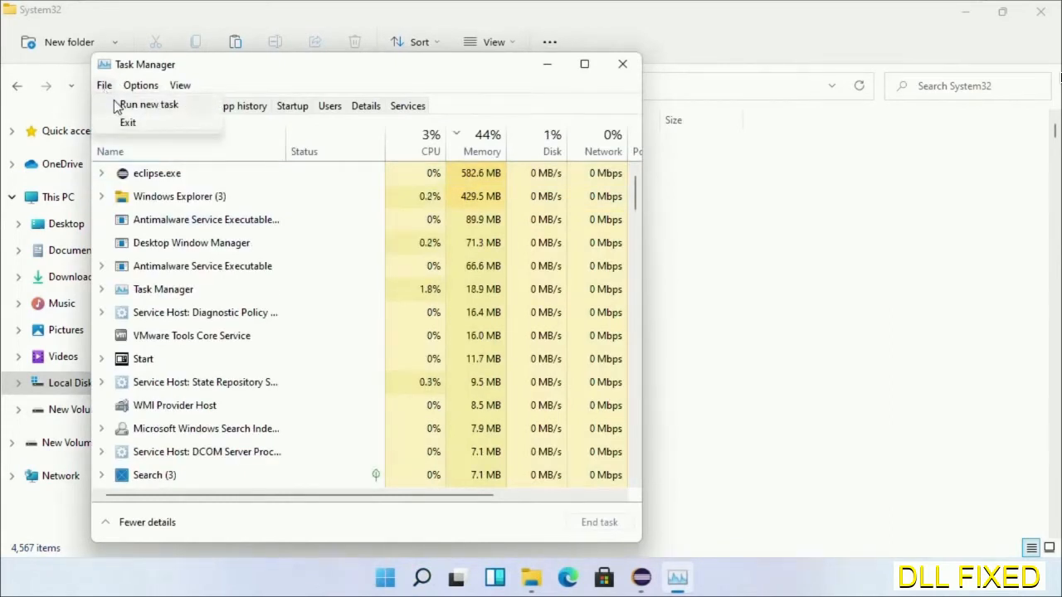
{"action": "left_click", "coordinate": [149, 103]}
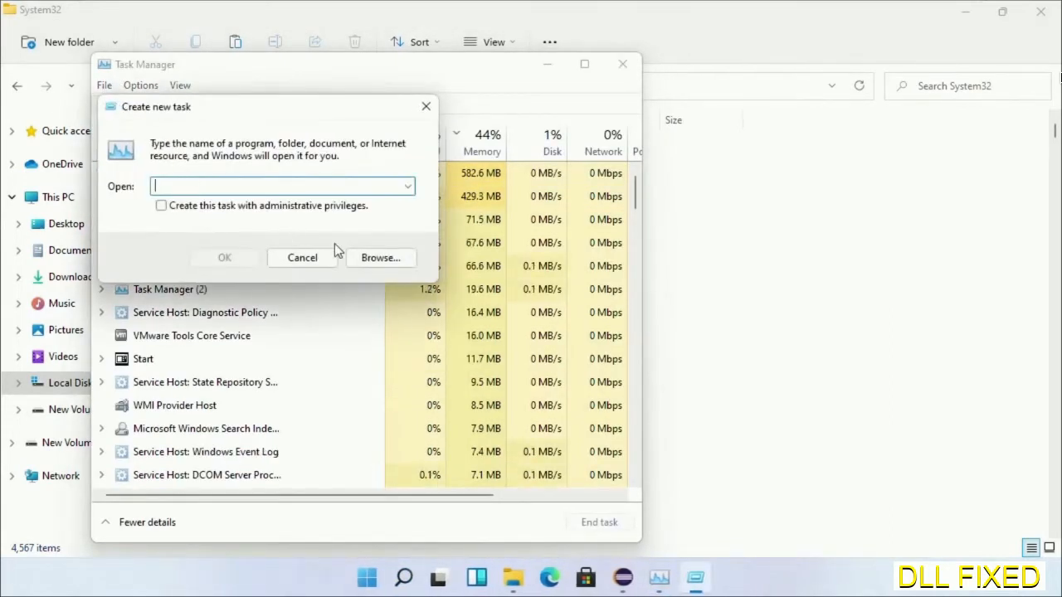
Step: Browse to C:\Windows\System32 and choose cmd.exe as the new task's program
{"action": "left_click", "coordinate": [380, 257]}
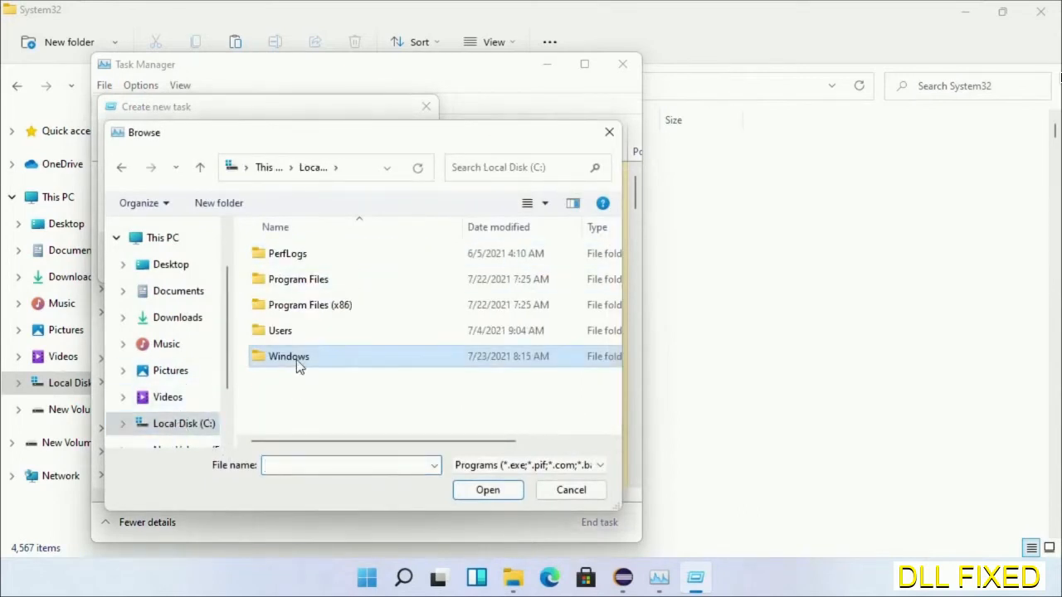
{"action": "double_click", "coordinate": [288, 356]}
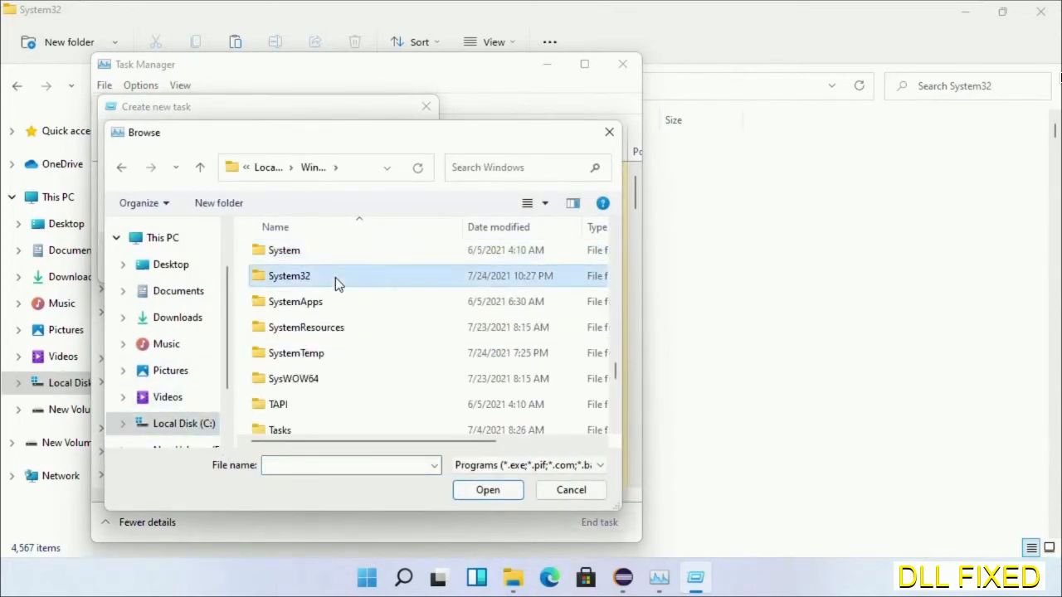
{"action": "double_click", "coordinate": [288, 275]}
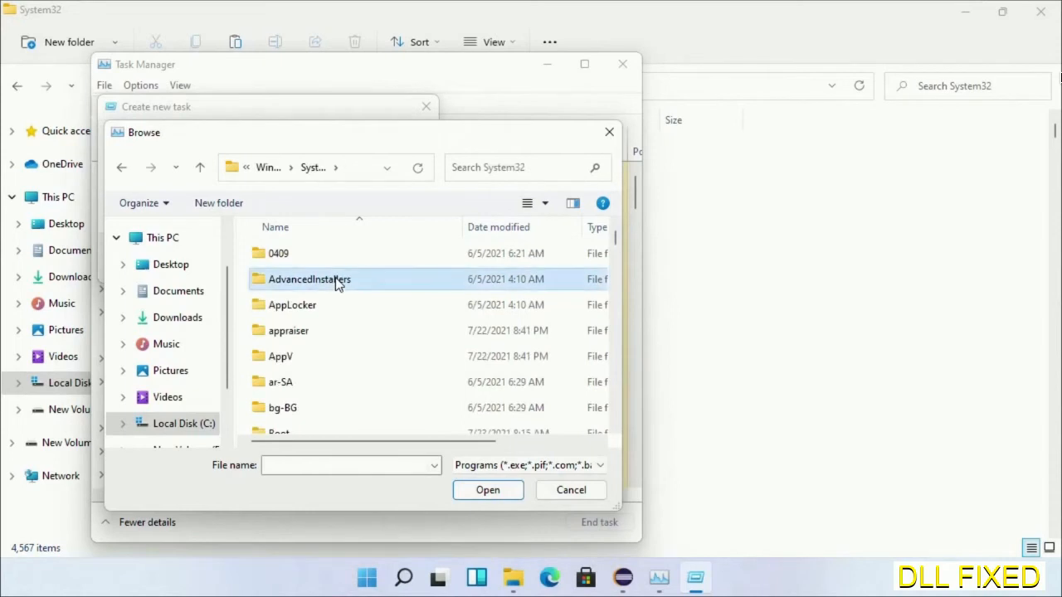
{"action": "scroll", "scroll_direction": "down", "scroll_amount": 3}
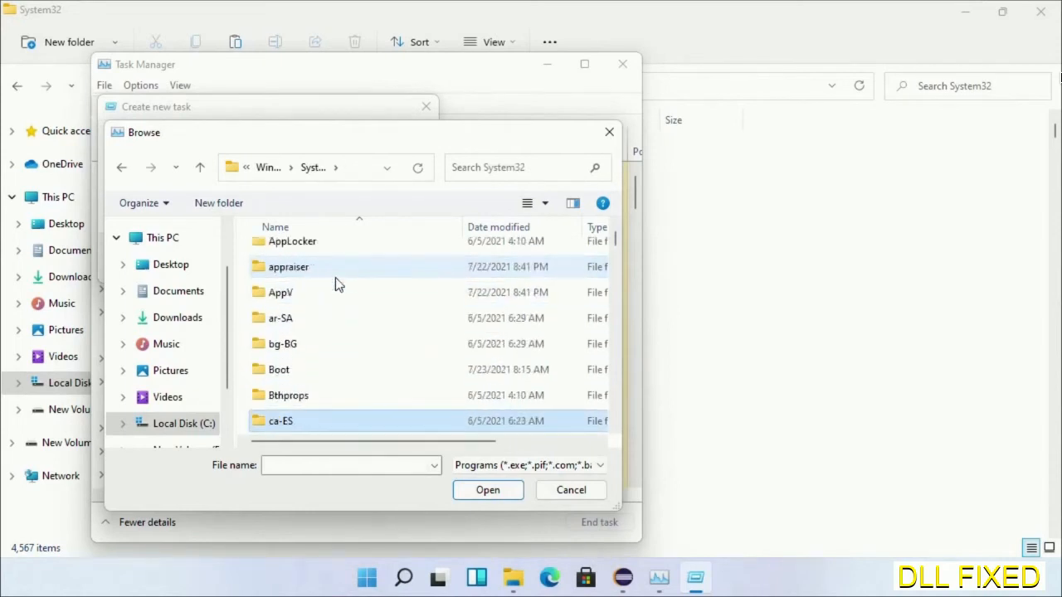
{"action": "scroll", "scroll_direction": "down", "scroll_amount": 3}
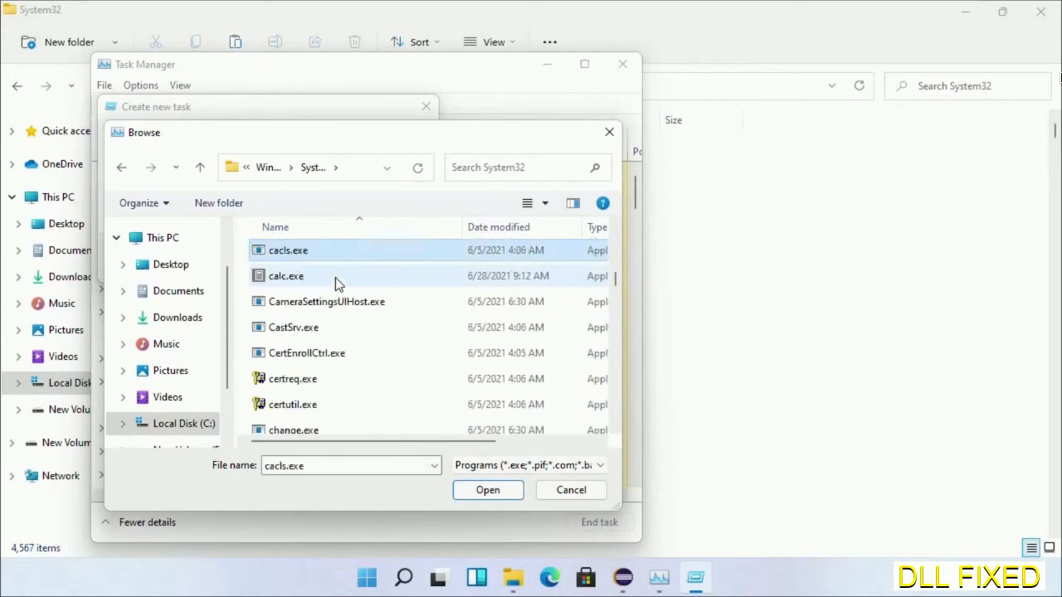
{"action": "mouse_move", "coordinate": [334, 321]}
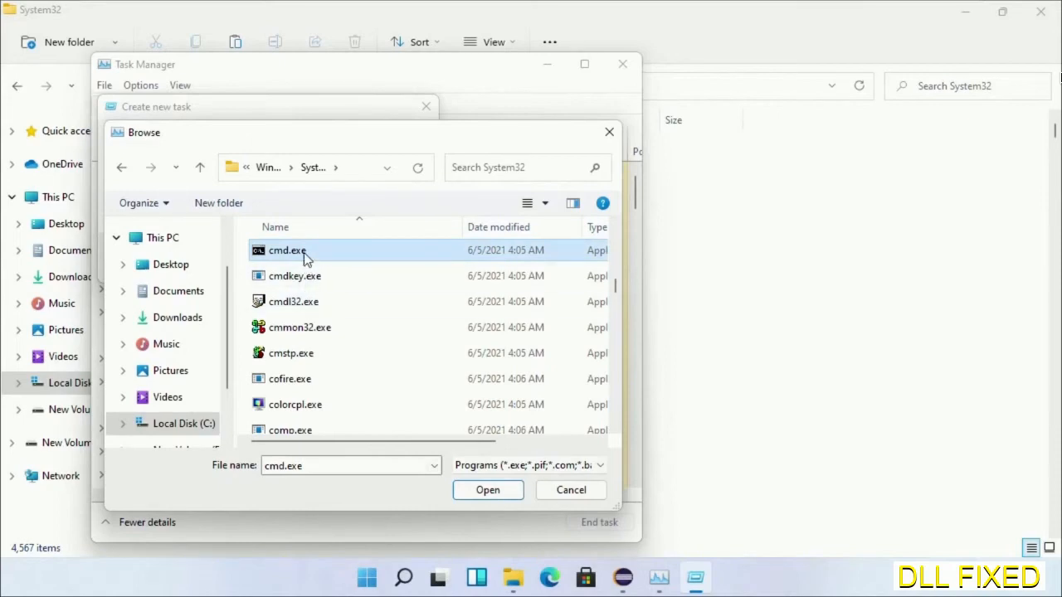
{"action": "left_click", "coordinate": [487, 489]}
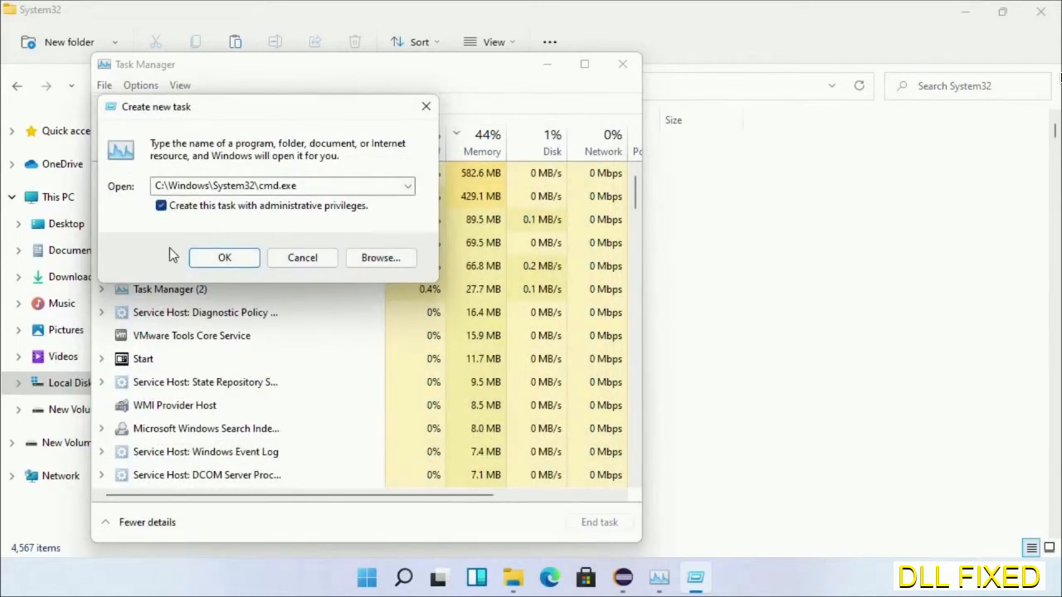
Step: Launch the admin Command Prompt maximized and enter chkdsk c: /f /r
{"action": "left_click", "coordinate": [224, 257]}
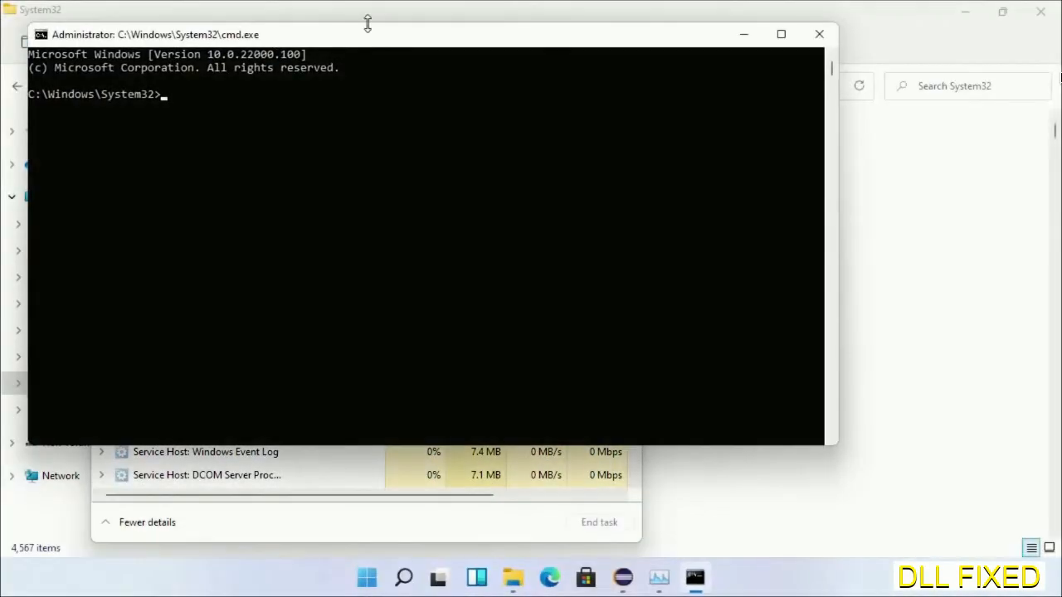
{"action": "left_click", "coordinate": [780, 34]}
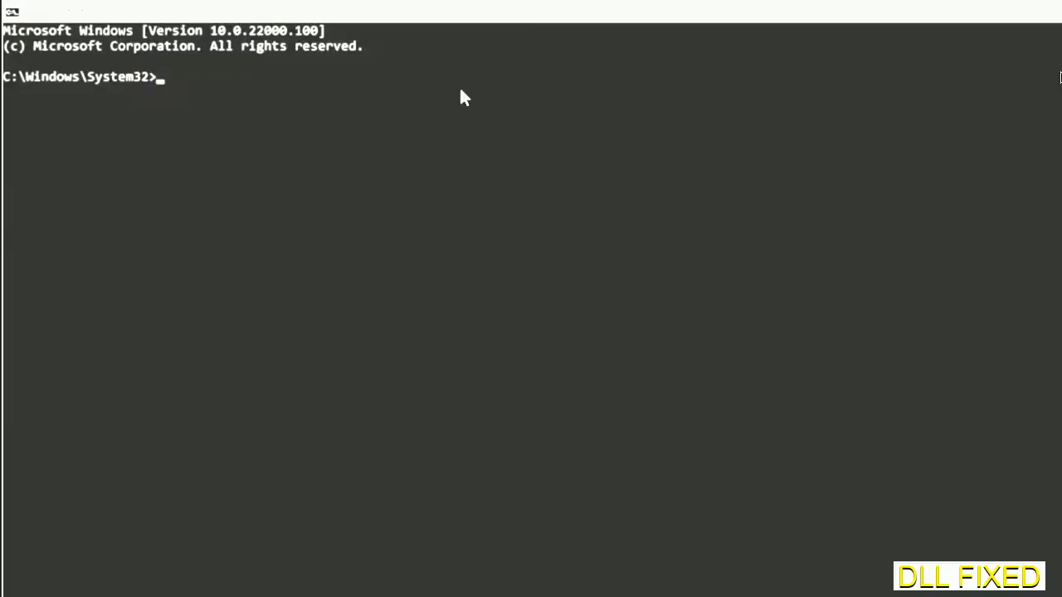
{"action": "type", "text": "chkdsk c /f /r"}
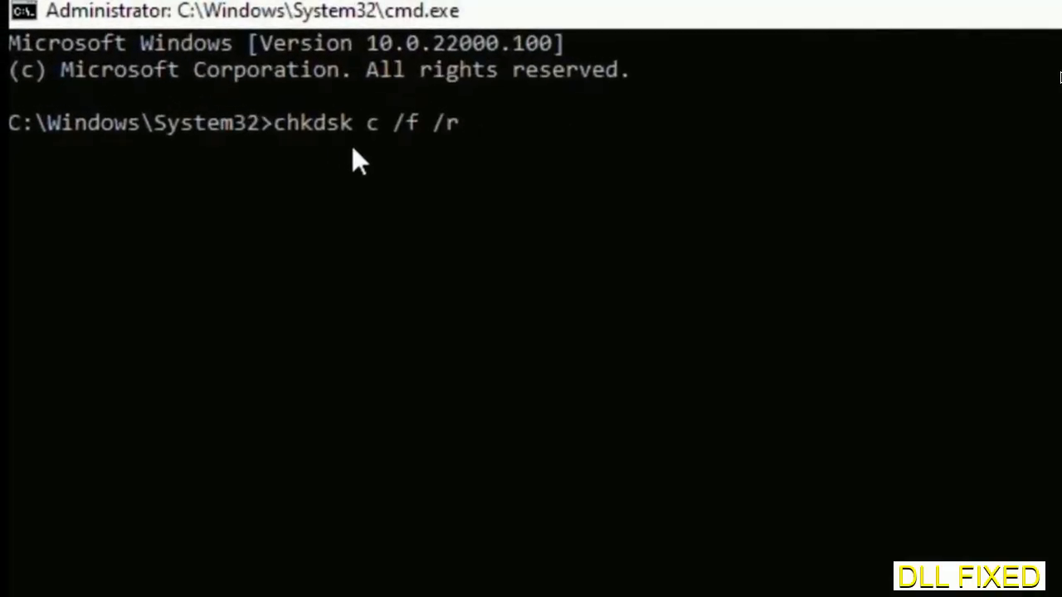
{"action": "type", "text": ":"}
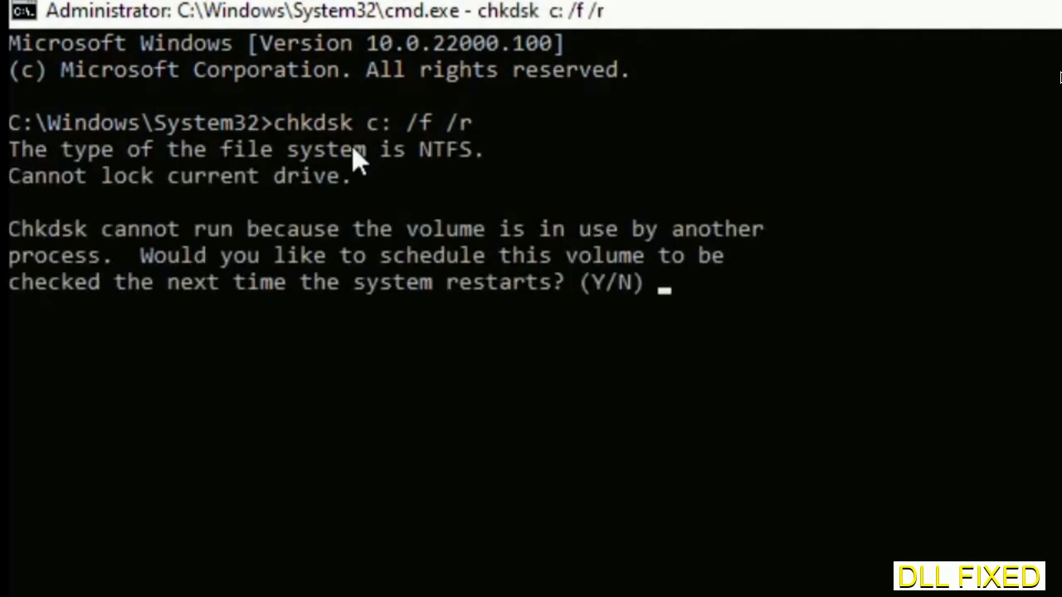
Step: Answer Y to schedule the C: check at restart and begin typing sfc
{"action": "type", "text": "Y"}
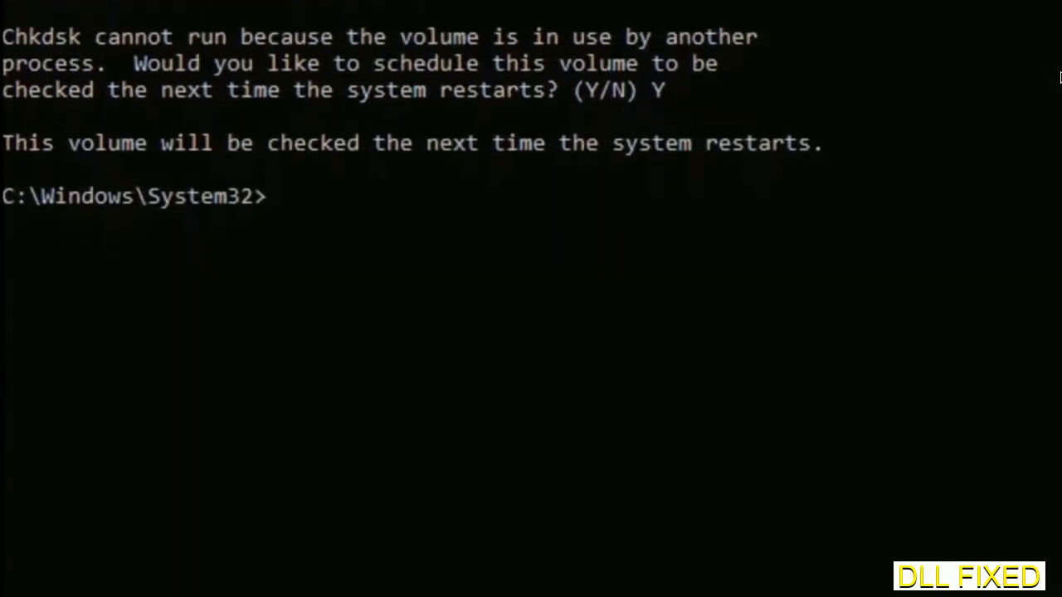
{"action": "type", "text": "sfc"}
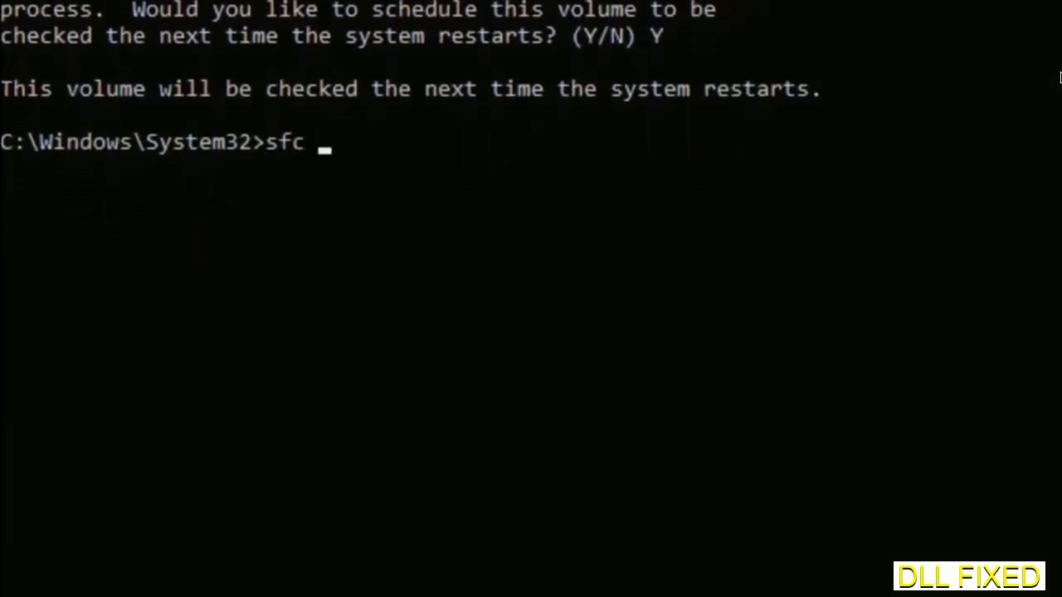
Step: Complete the sfc /scannow command to run the system file scan
{"action": "type", "text": "/scanno"}
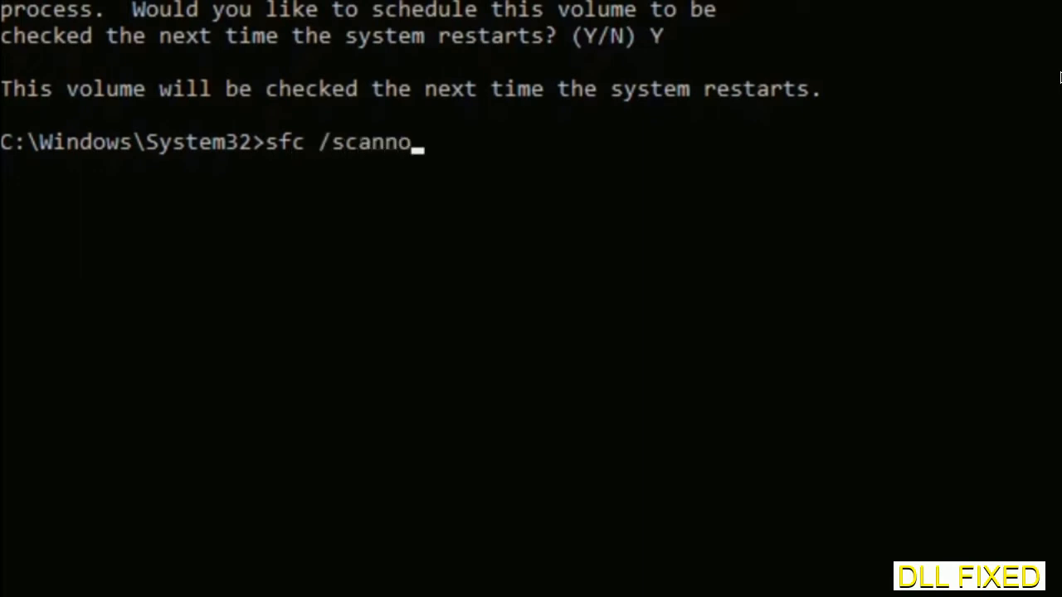
{"action": "type", "text": "w"}
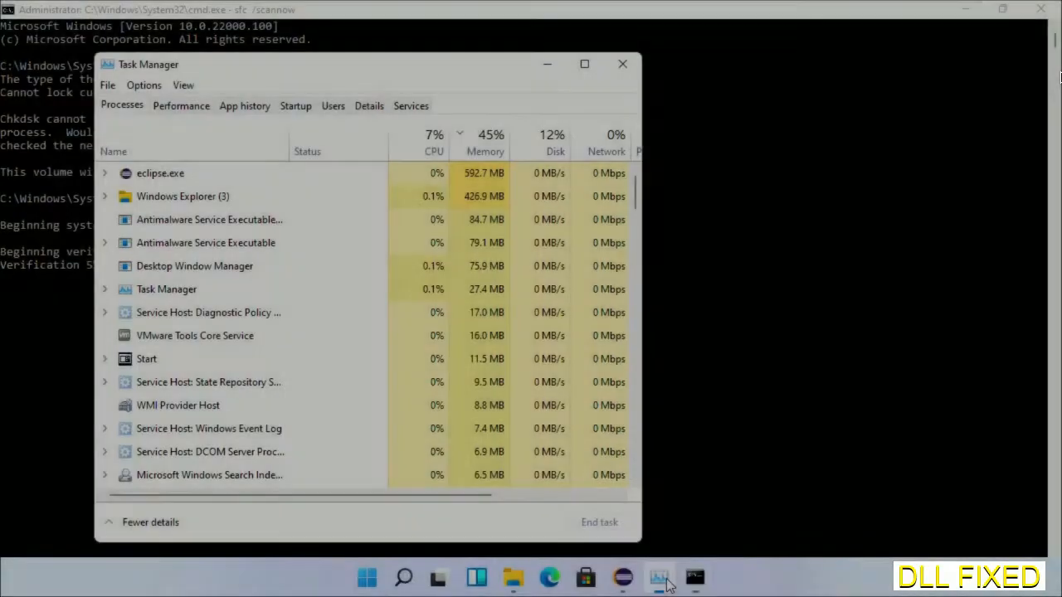
Step: Run cmd.exe as a new Task Manager task with administrative privileges
{"action": "left_click", "coordinate": [107, 85]}
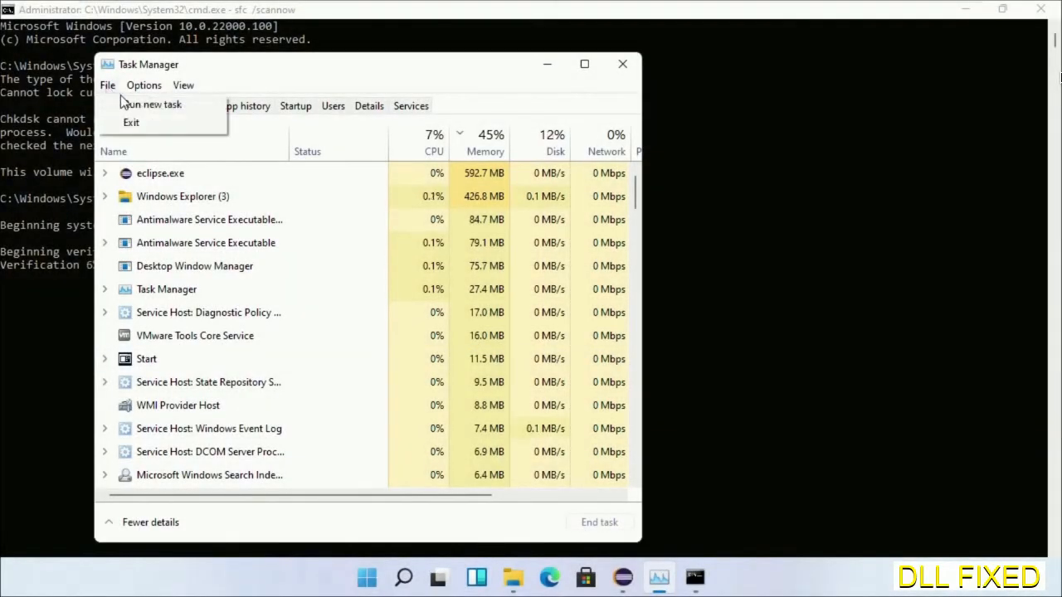
{"action": "left_click", "coordinate": [152, 103]}
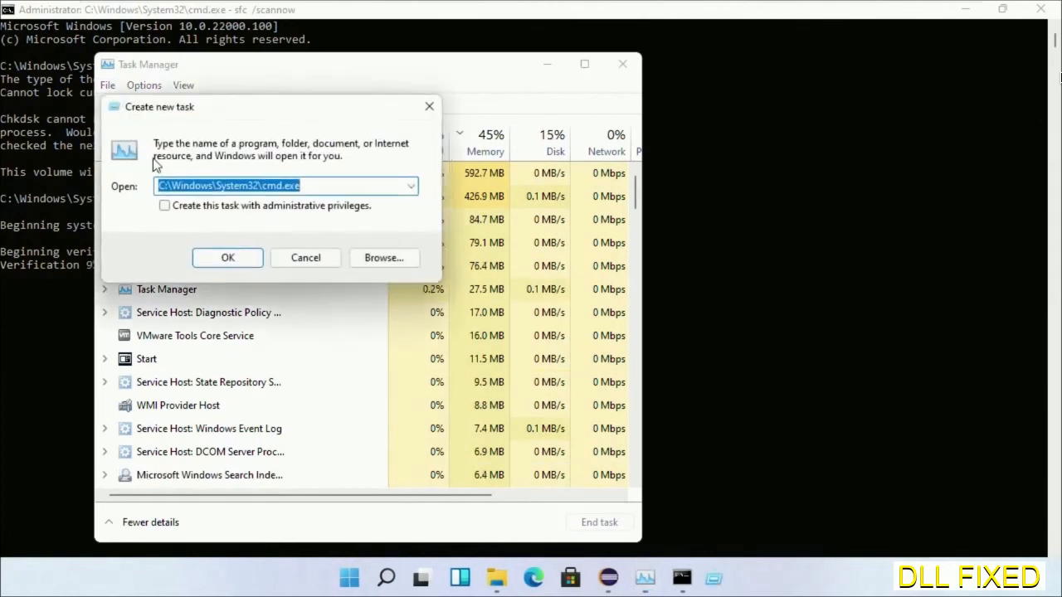
{"action": "left_click", "coordinate": [164, 205]}
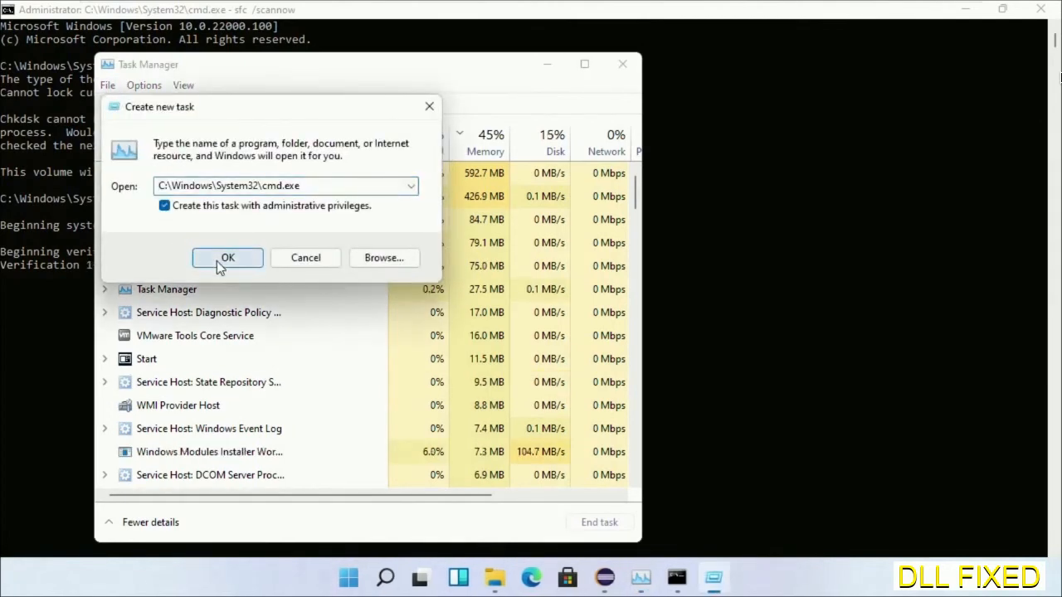
{"action": "left_click", "coordinate": [227, 257]}
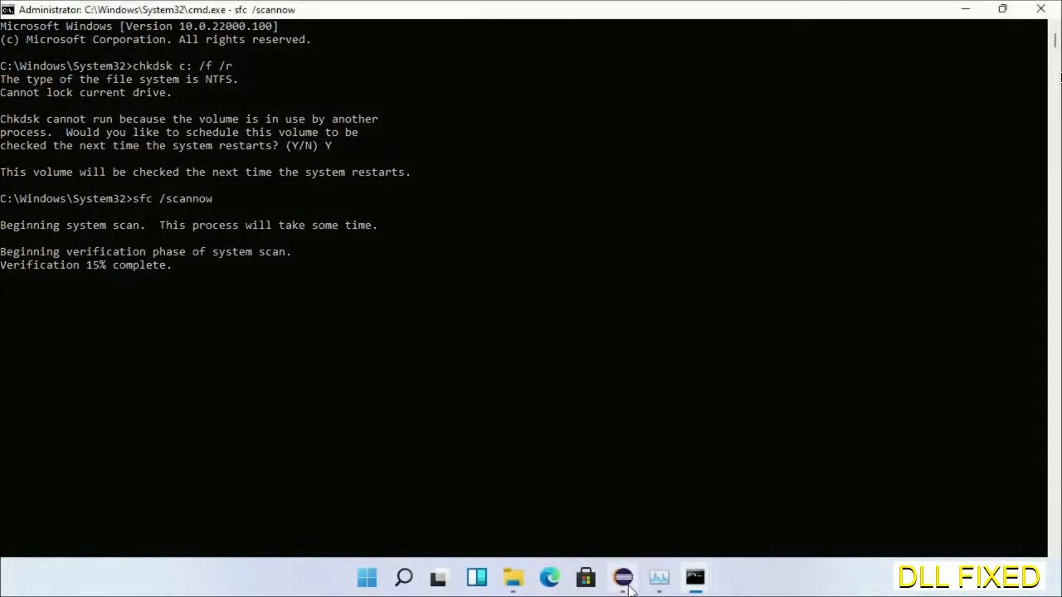
Step: In the new admin window, type regsvr32 "C:\Windows\System32\myMissingDllFile.dll"
{"action": "left_click", "coordinate": [694, 577]}
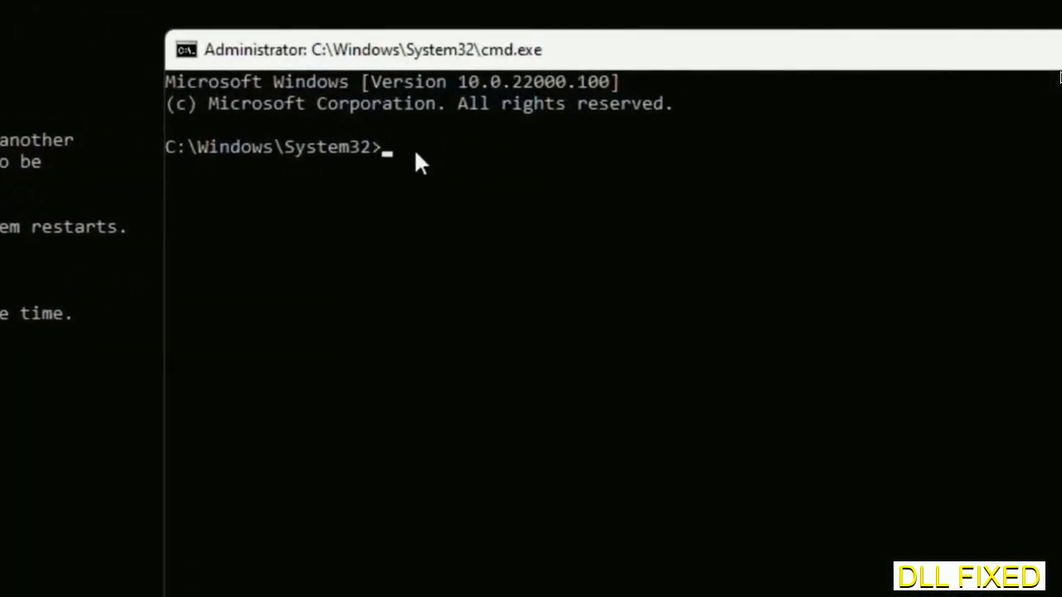
{"action": "type", "text": "regsvr32 \"C:\\Windows\\System32\\myMissingDllFile.dll\""}
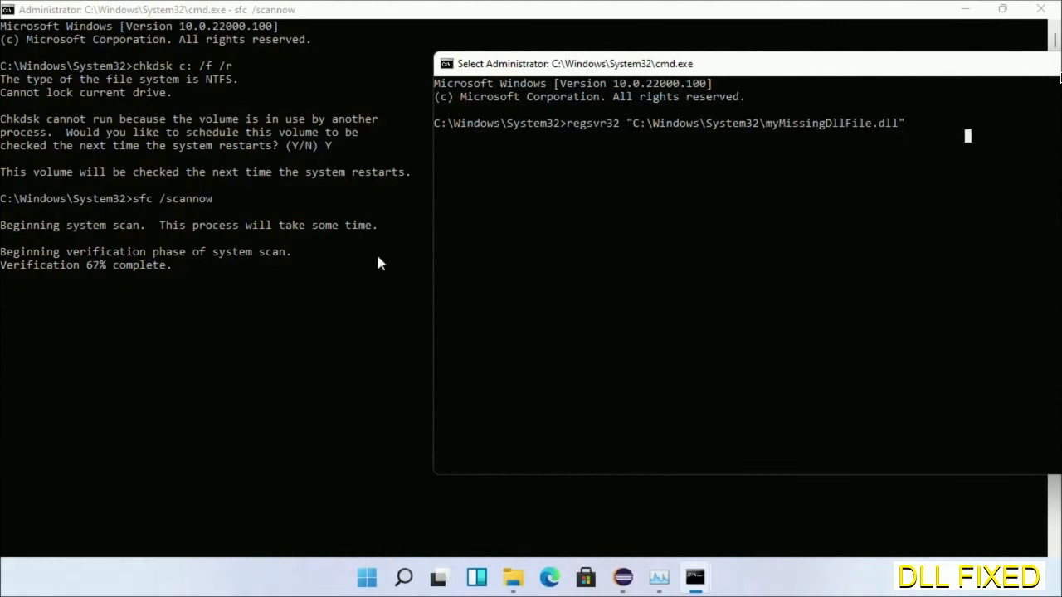
{"action": "mouse_move", "coordinate": [186, 271]}
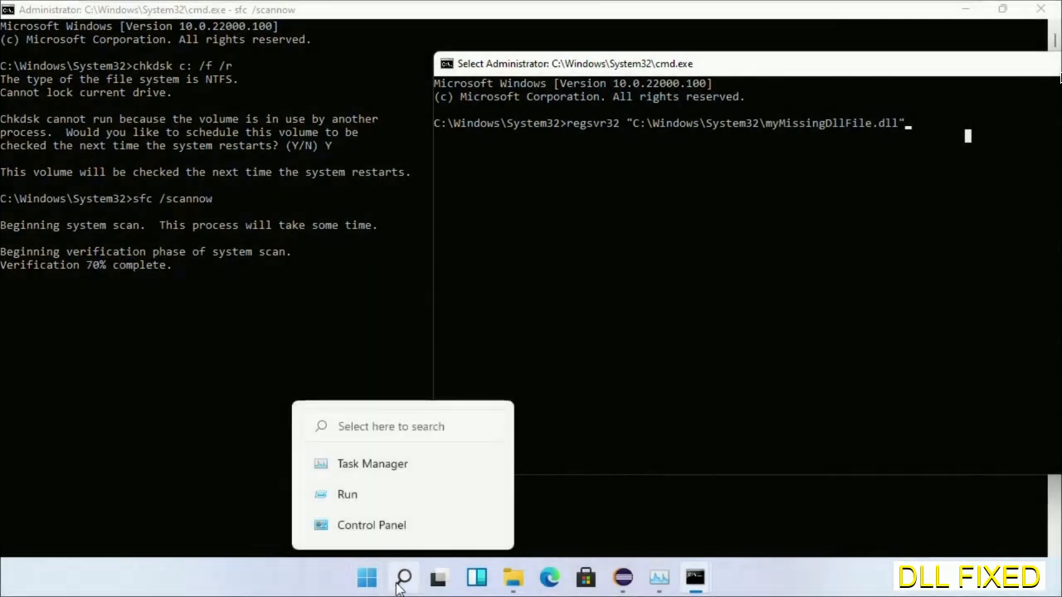
Step: Open the Start menu's power options to reach Restart while sfc runs
{"action": "left_click", "coordinate": [366, 577]}
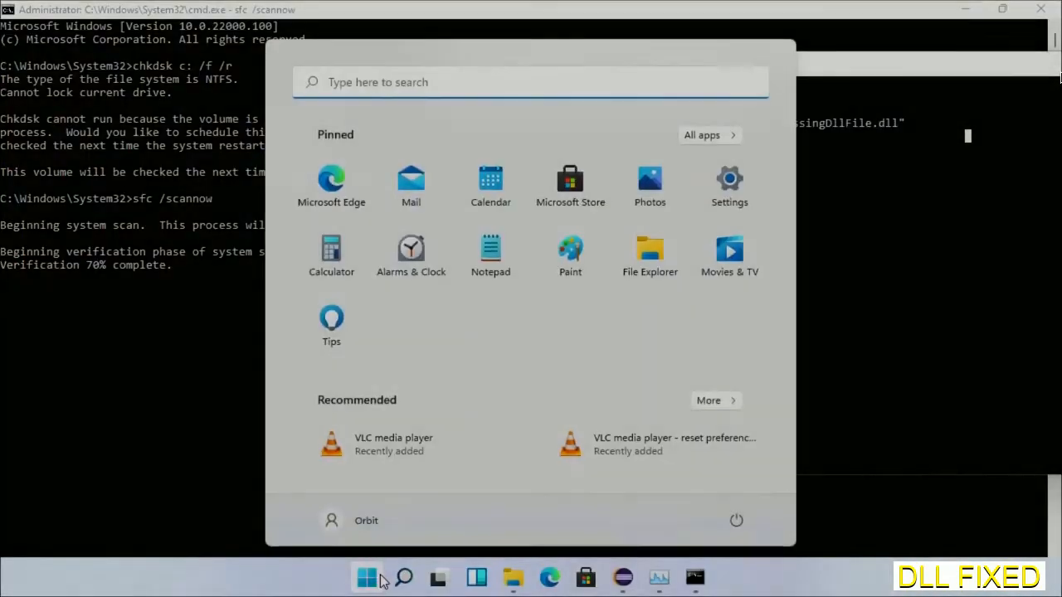
{"action": "left_click", "coordinate": [735, 520]}
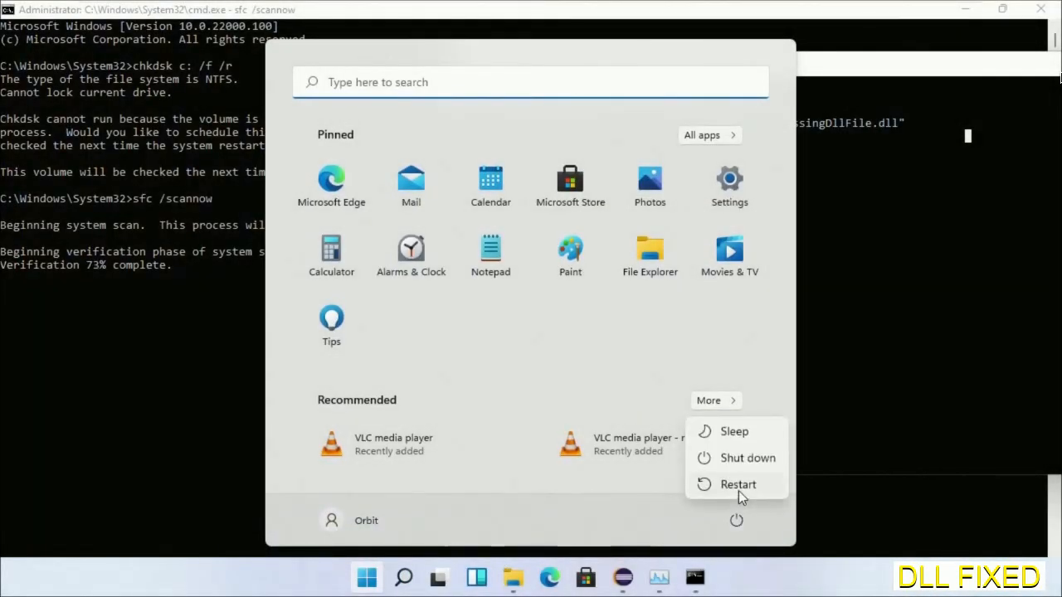